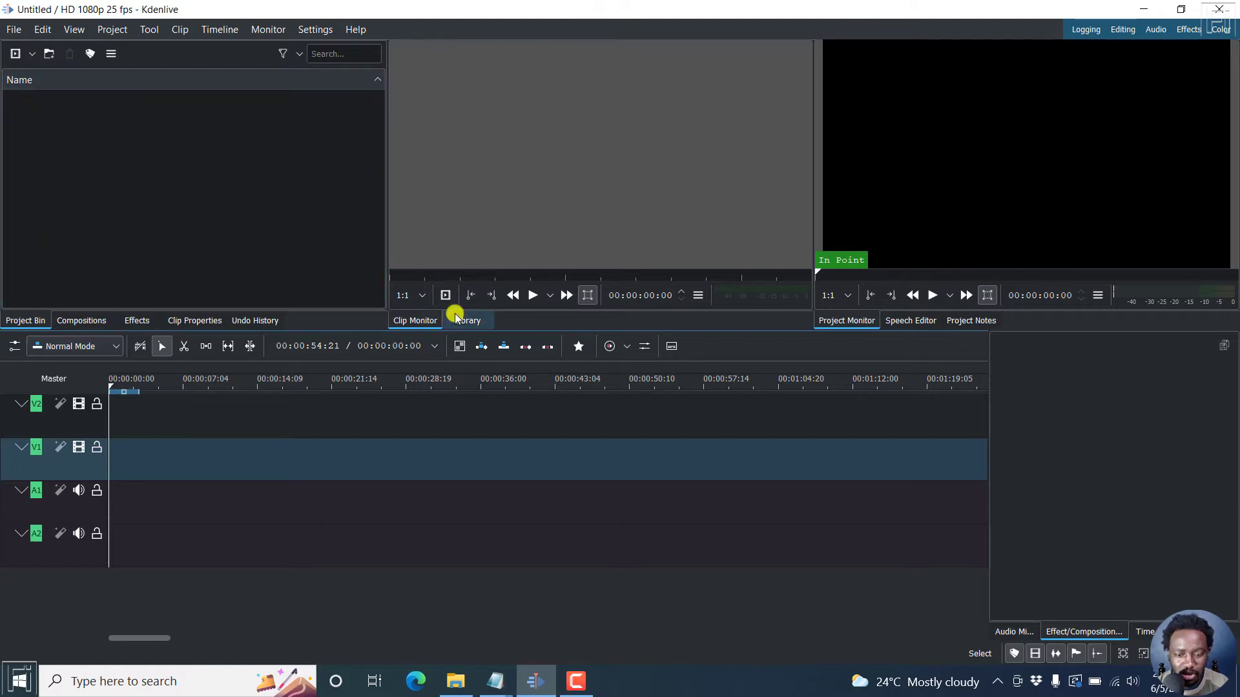
# - Check Kdenlive's version information in the About dialog and dismiss it
pyautogui.click(355, 30)
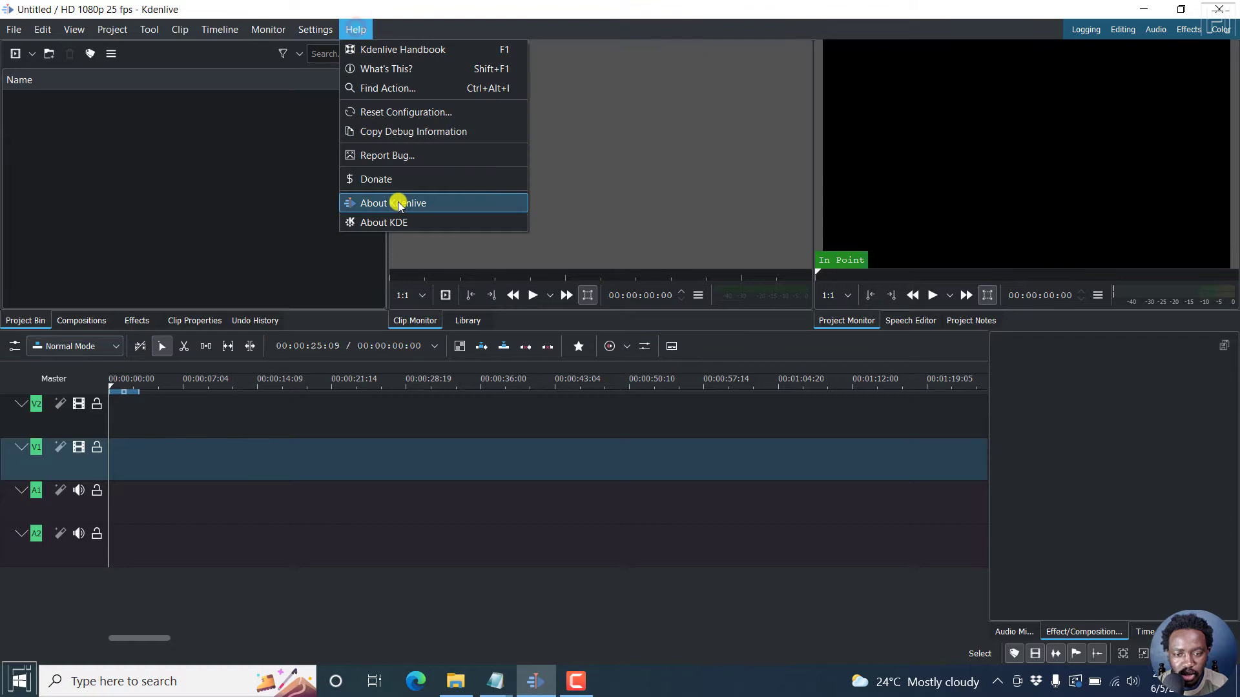
pyautogui.click(391, 203)
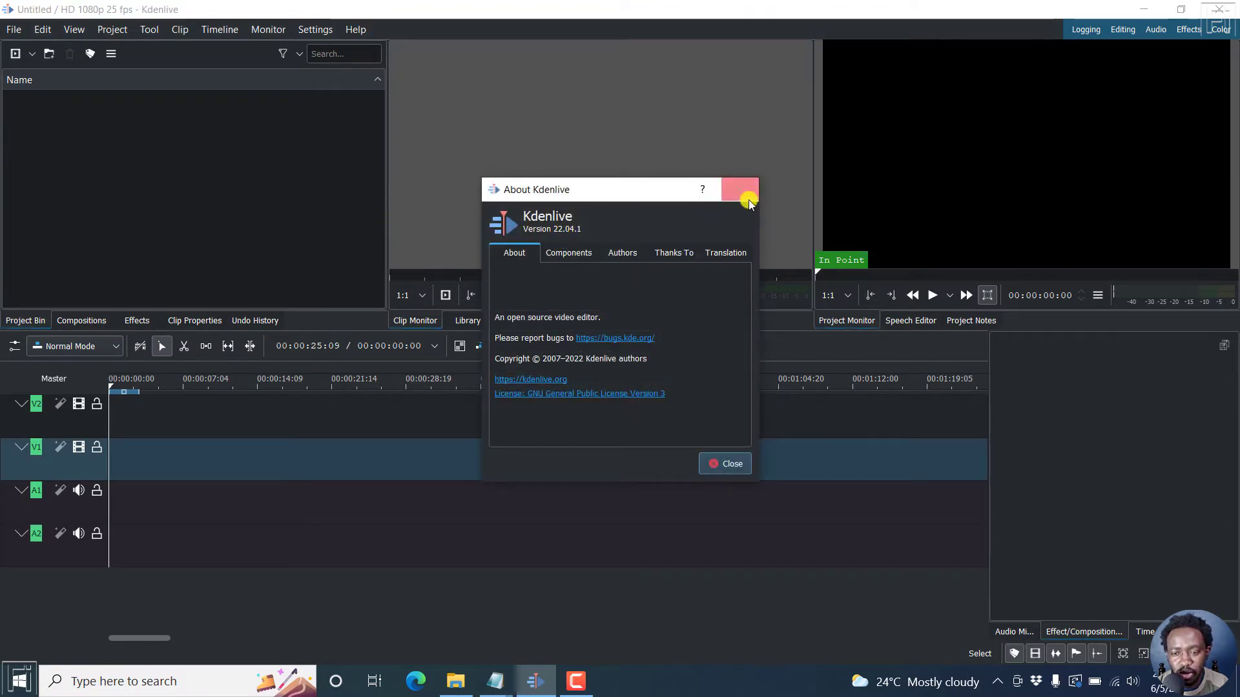
pyautogui.click(455, 680)
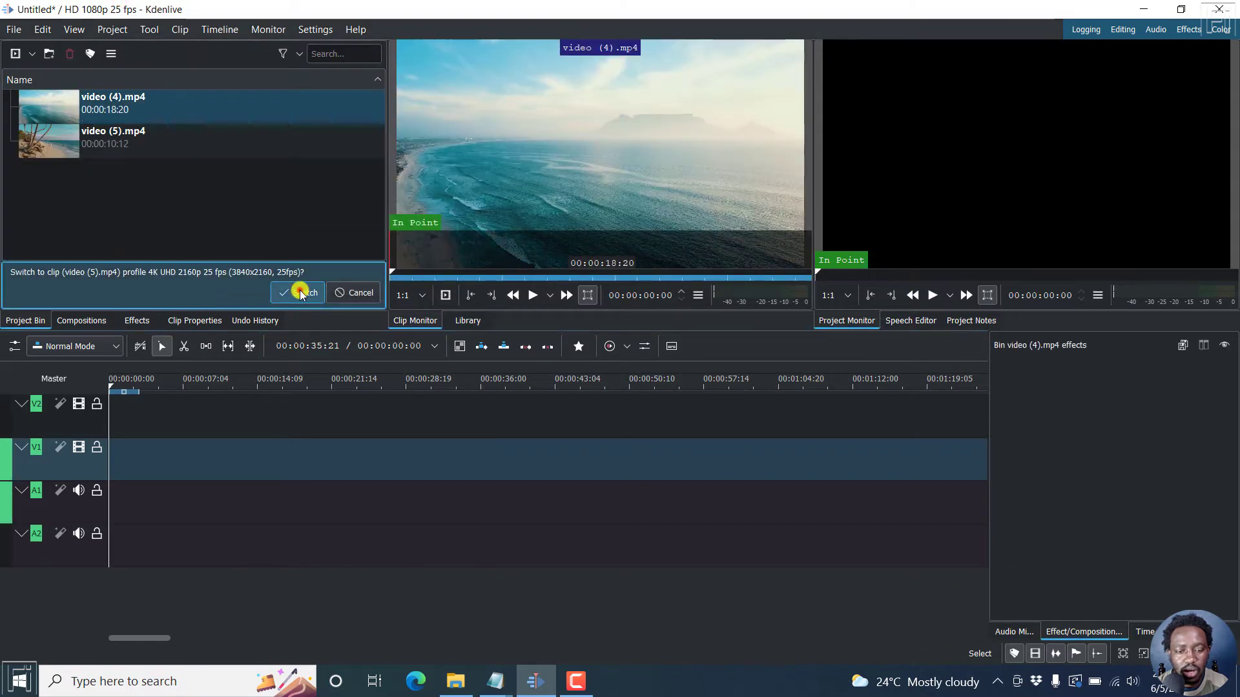
# - Adopt the clips' 4K UHD profile and place video (5).mp4 on V2 with video (4).mp4 after it on V1
pyautogui.click(298, 293)
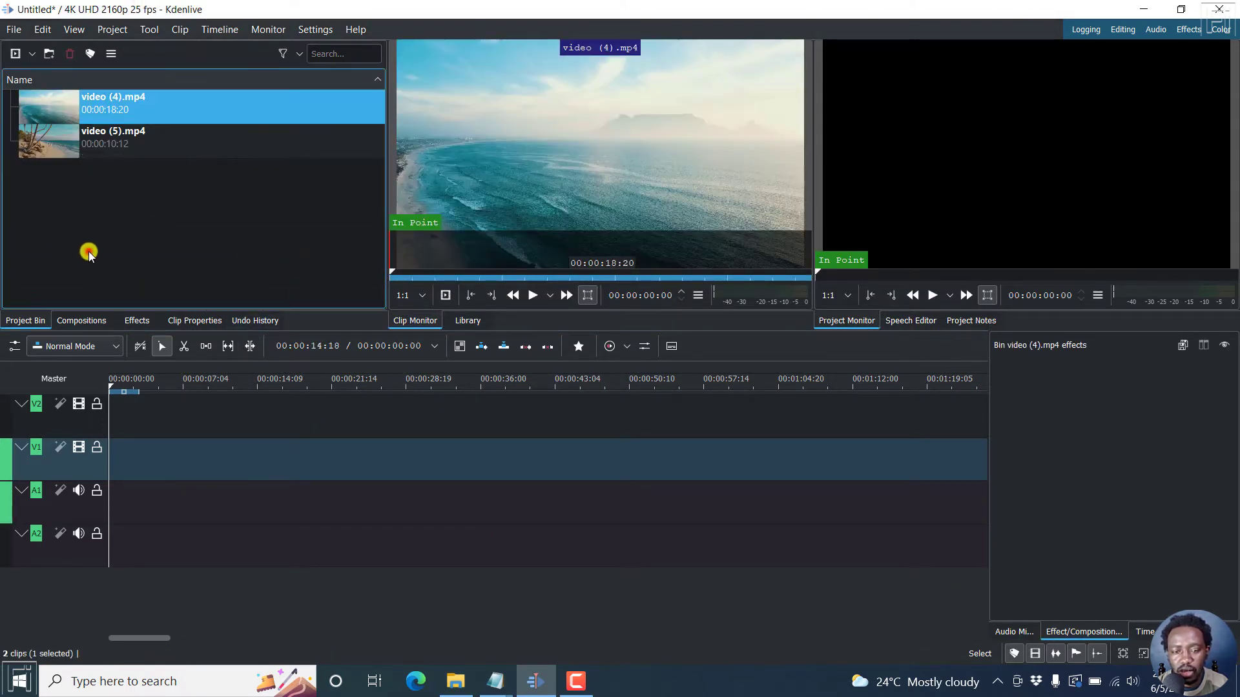
pyautogui.click(58, 207)
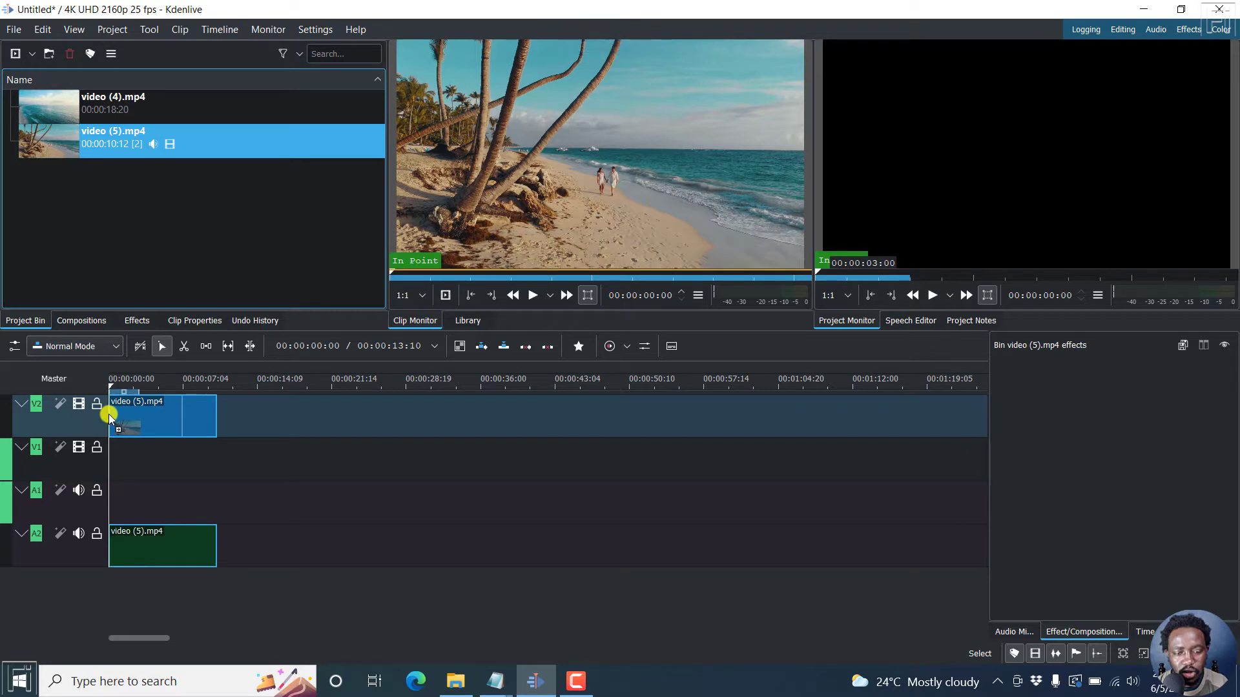
pyautogui.click(48, 117)
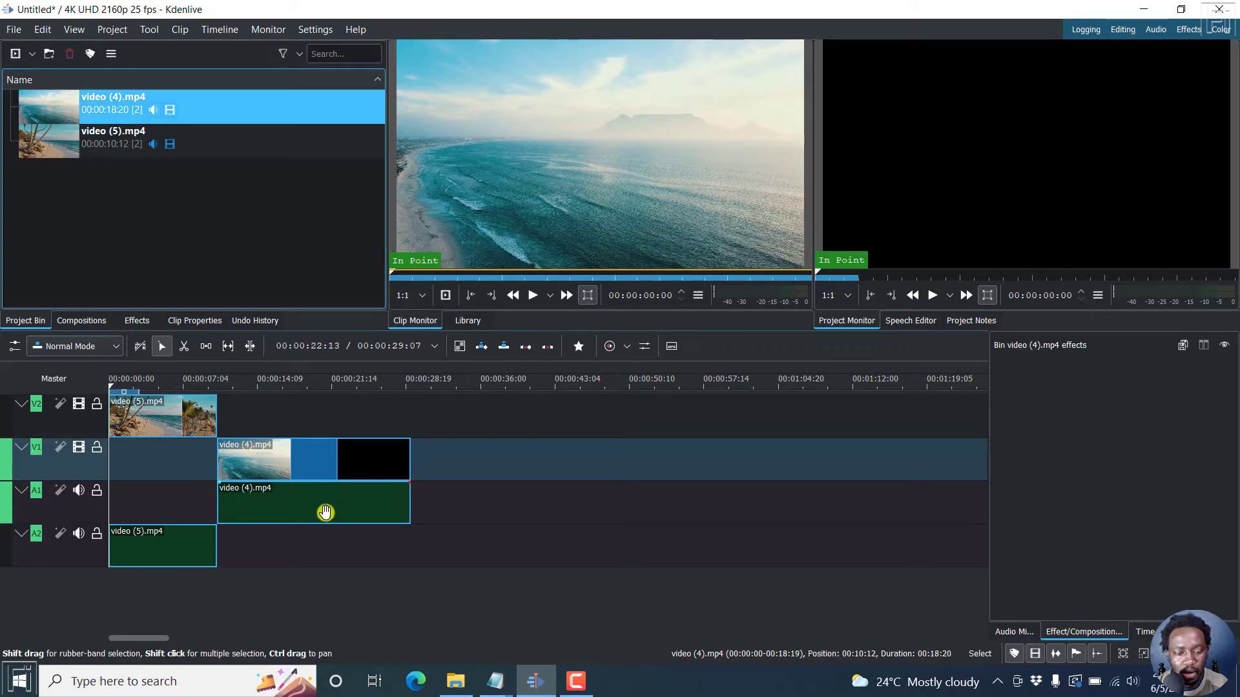
# - Ungroup both beach clips and delete their audio parts from A1 and A2, leaving only video
pyautogui.rightClick(325, 513)
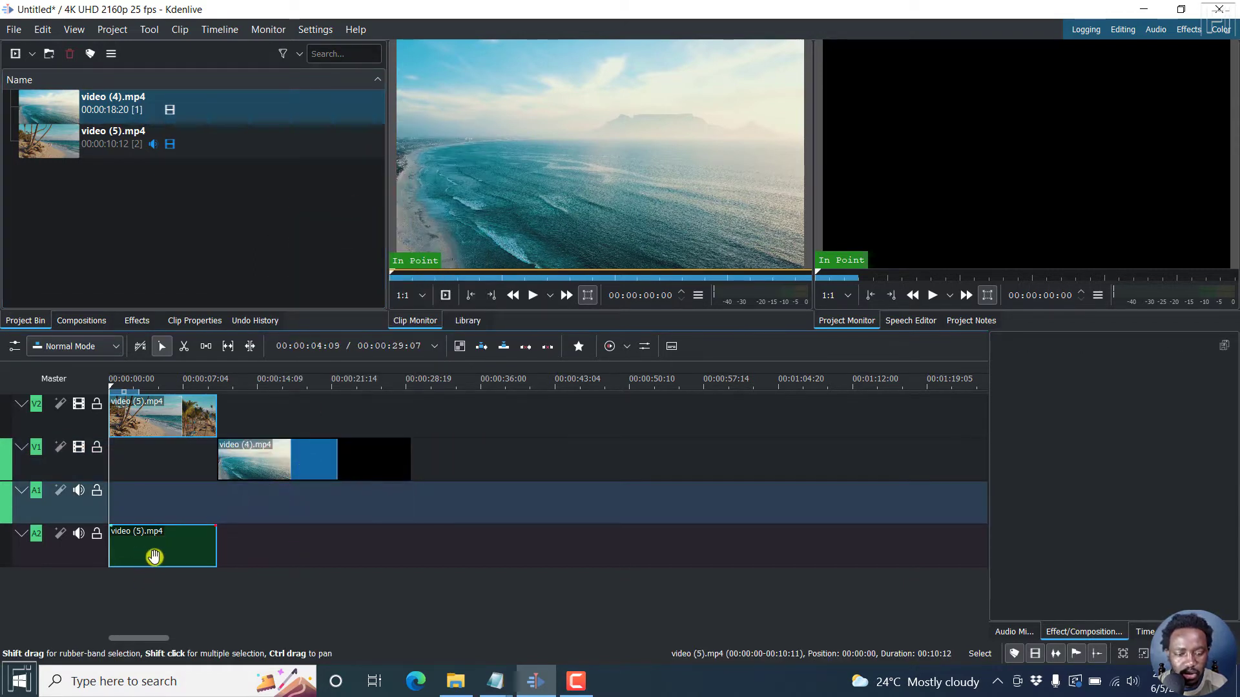
pyautogui.rightClick(154, 556)
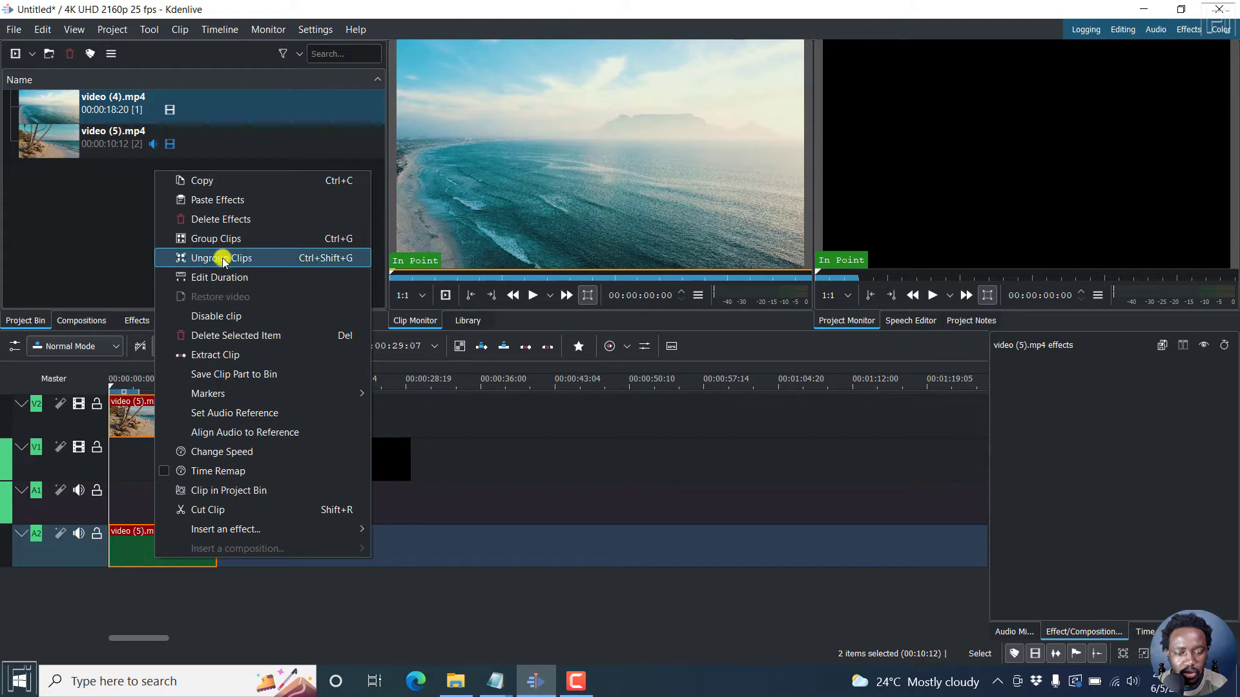
pyautogui.click(220, 258)
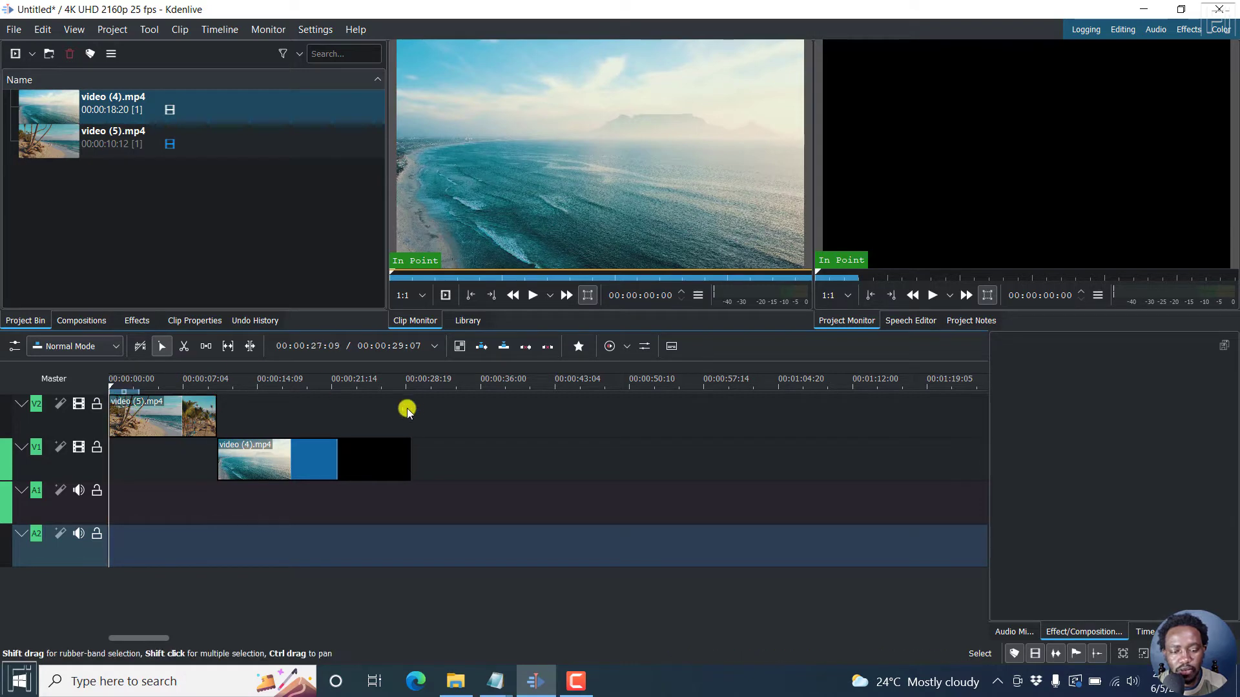
pyautogui.click(931, 295)
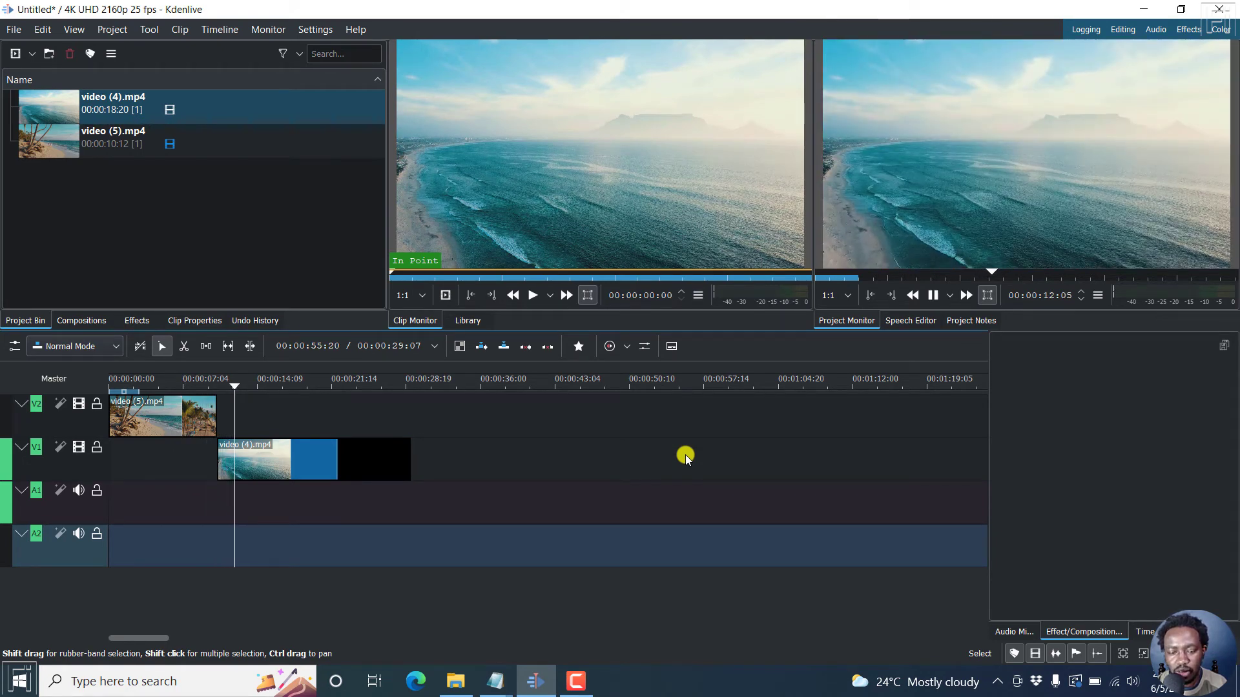
# - Move video (4).mp4 on V1 three seconds left to start at 00:07:12, overlapping the upper clip
pyautogui.click(242, 386)
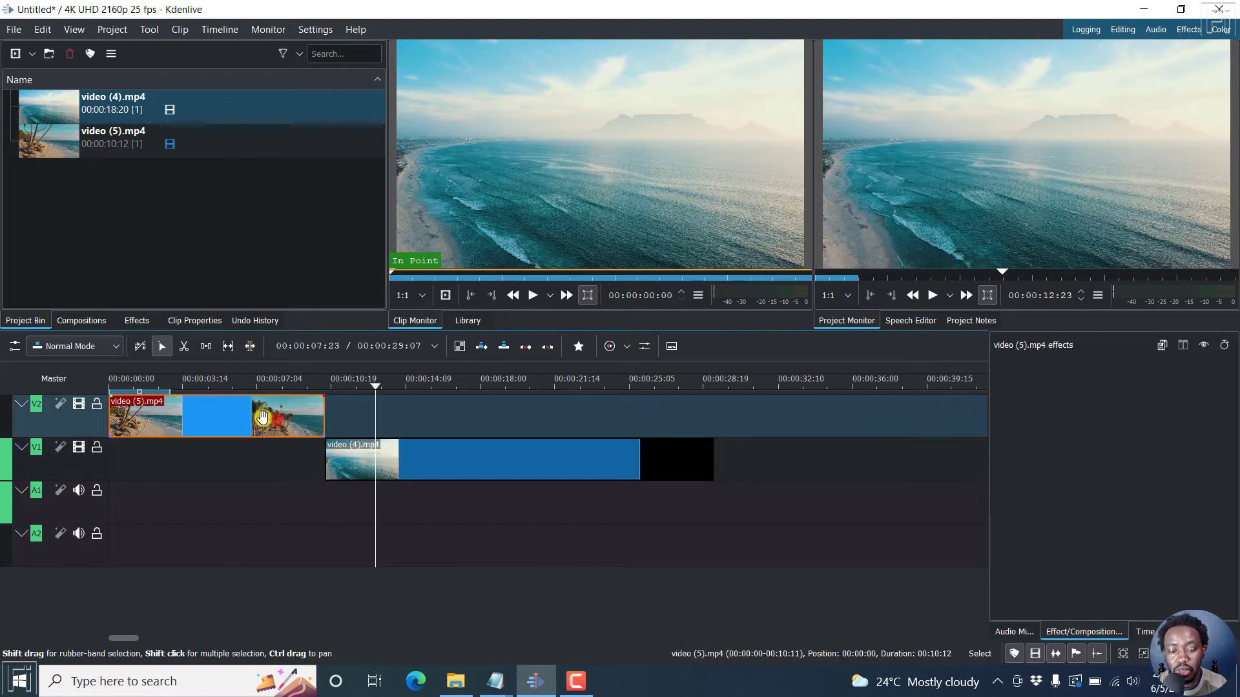
pyautogui.click(368, 459)
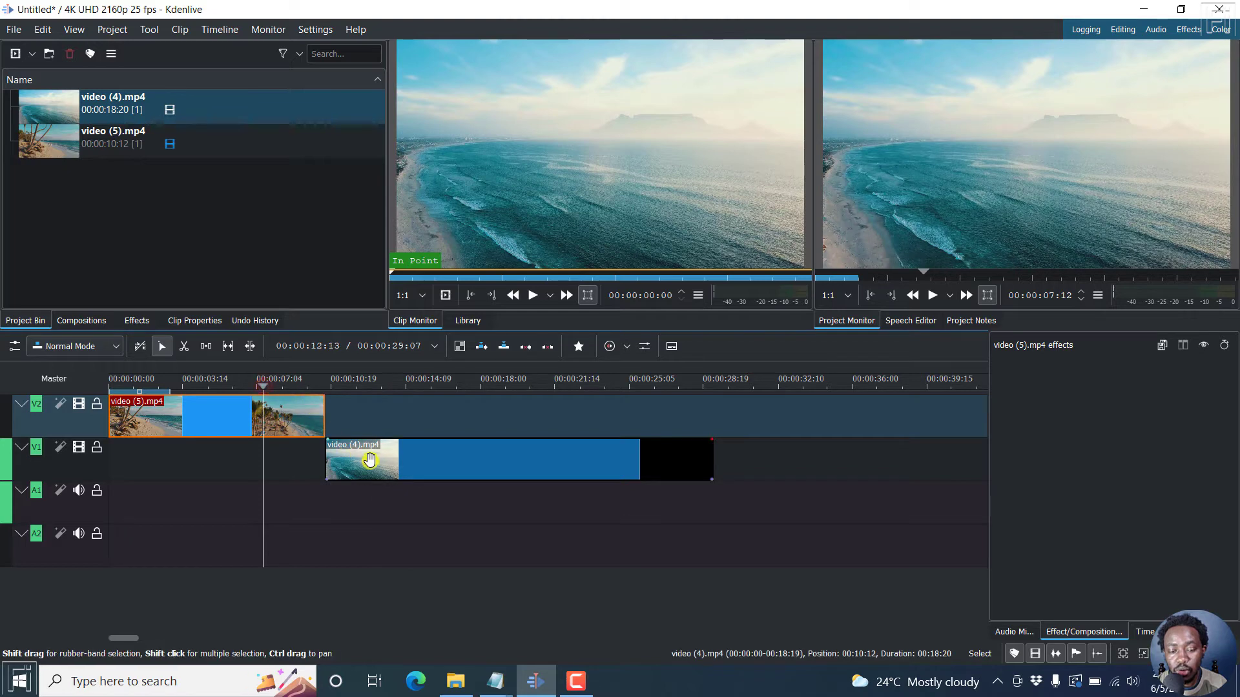
pyautogui.click(425, 459)
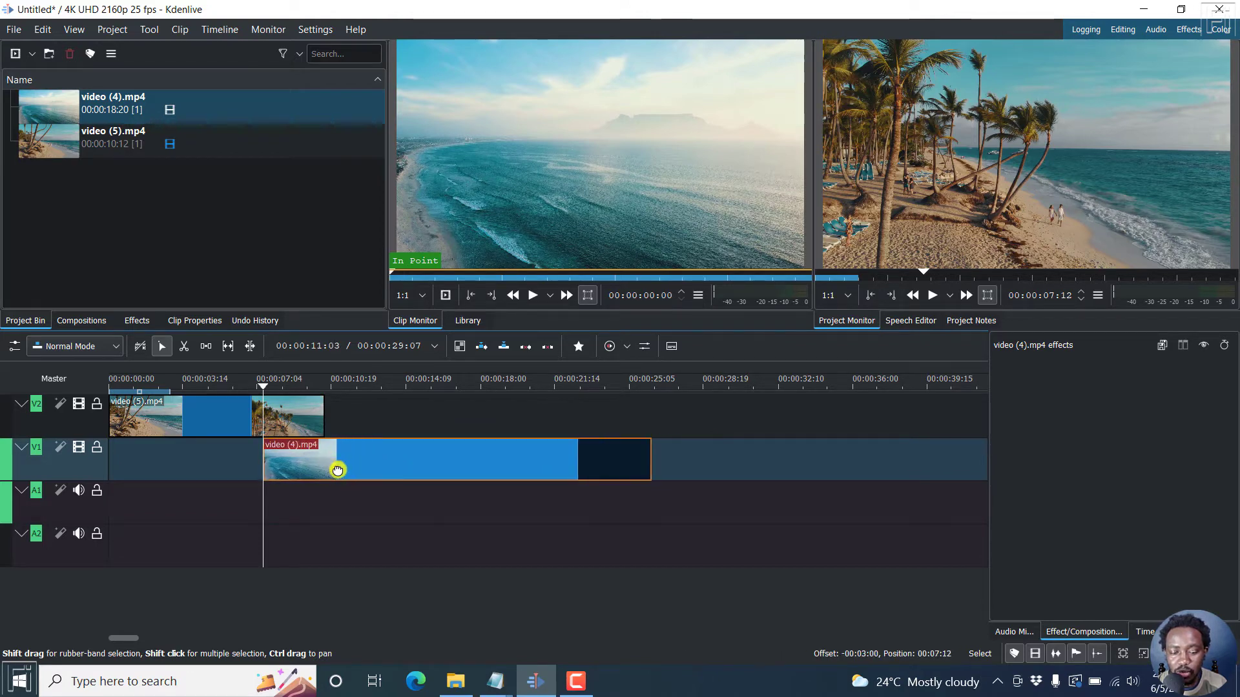
pyautogui.click(268, 417)
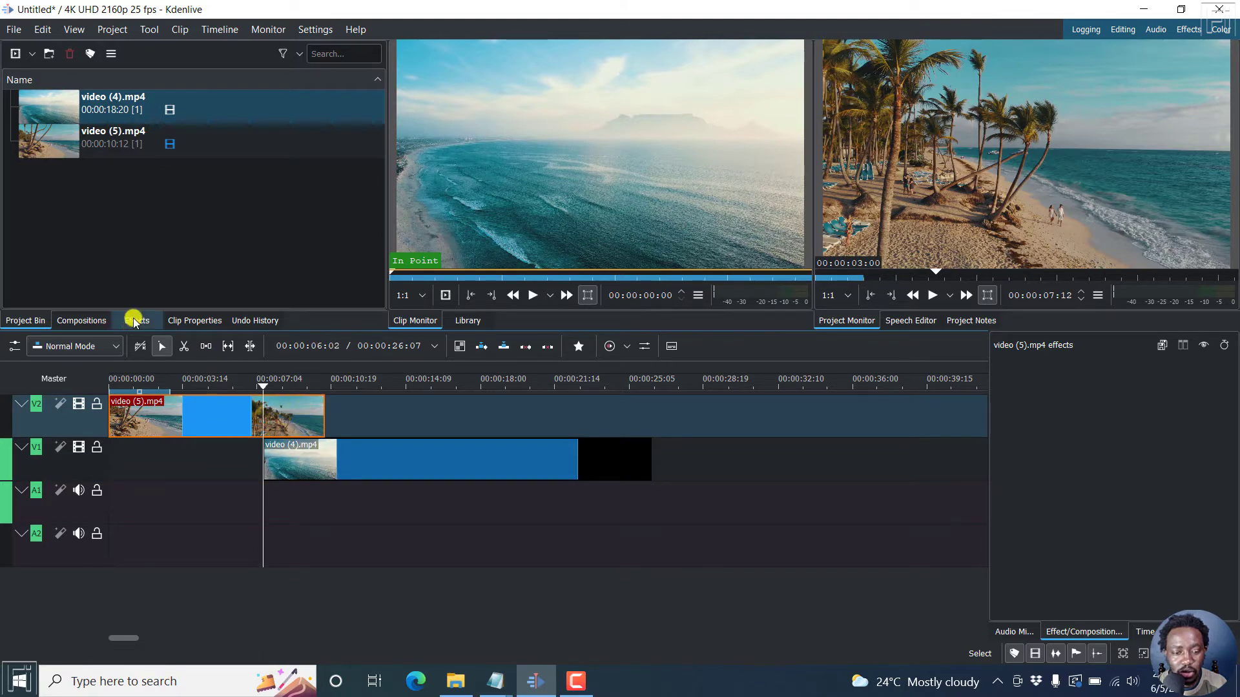
# - Apply the Transform effect from Transform, Distort and Perspective to the V2 clip
pyautogui.click(135, 320)
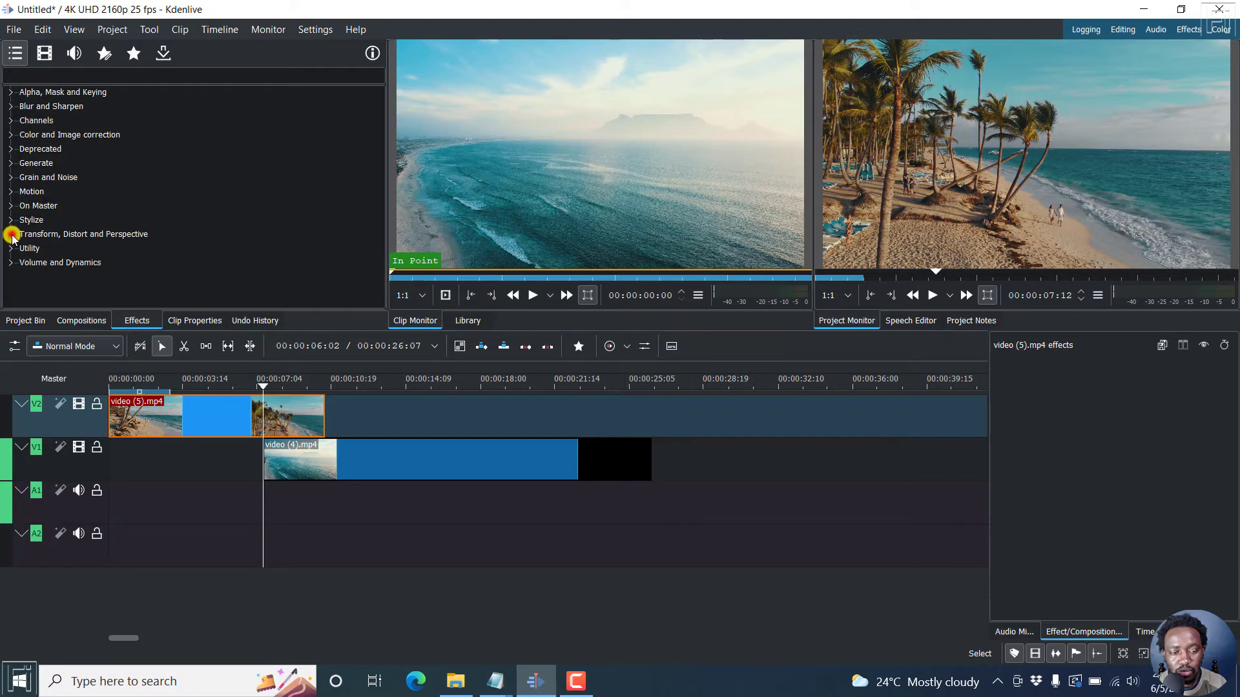
pyautogui.click(11, 234)
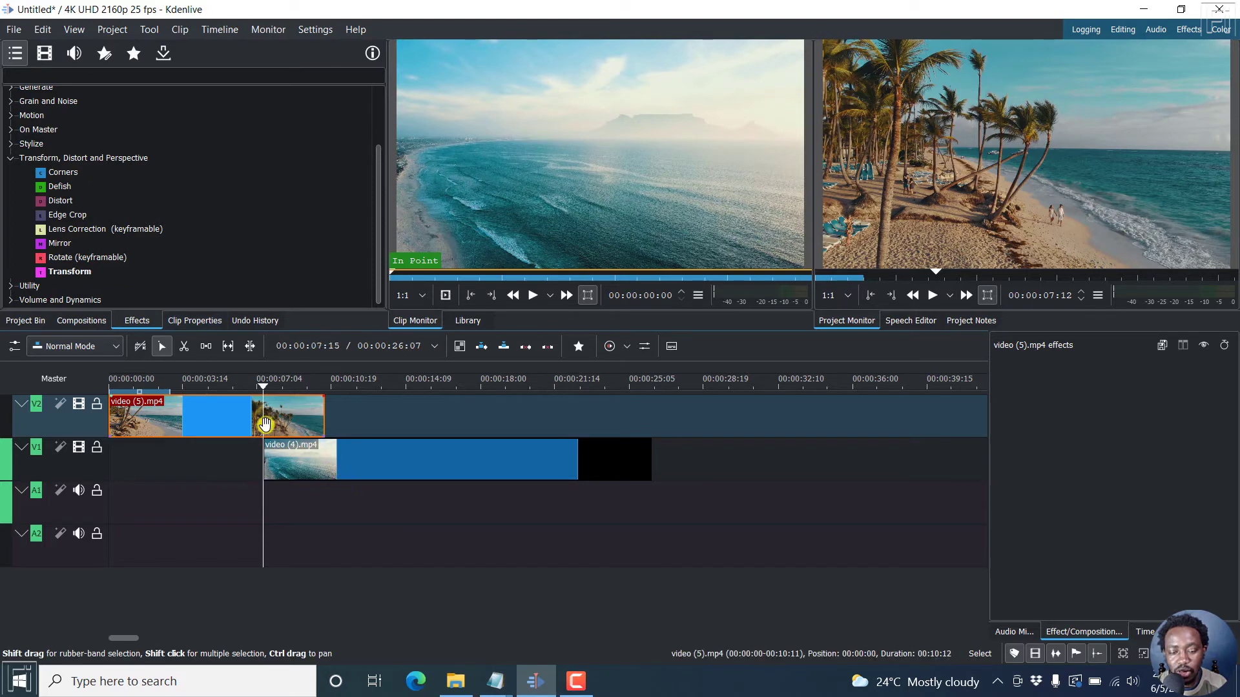
pyautogui.rightClick(265, 423)
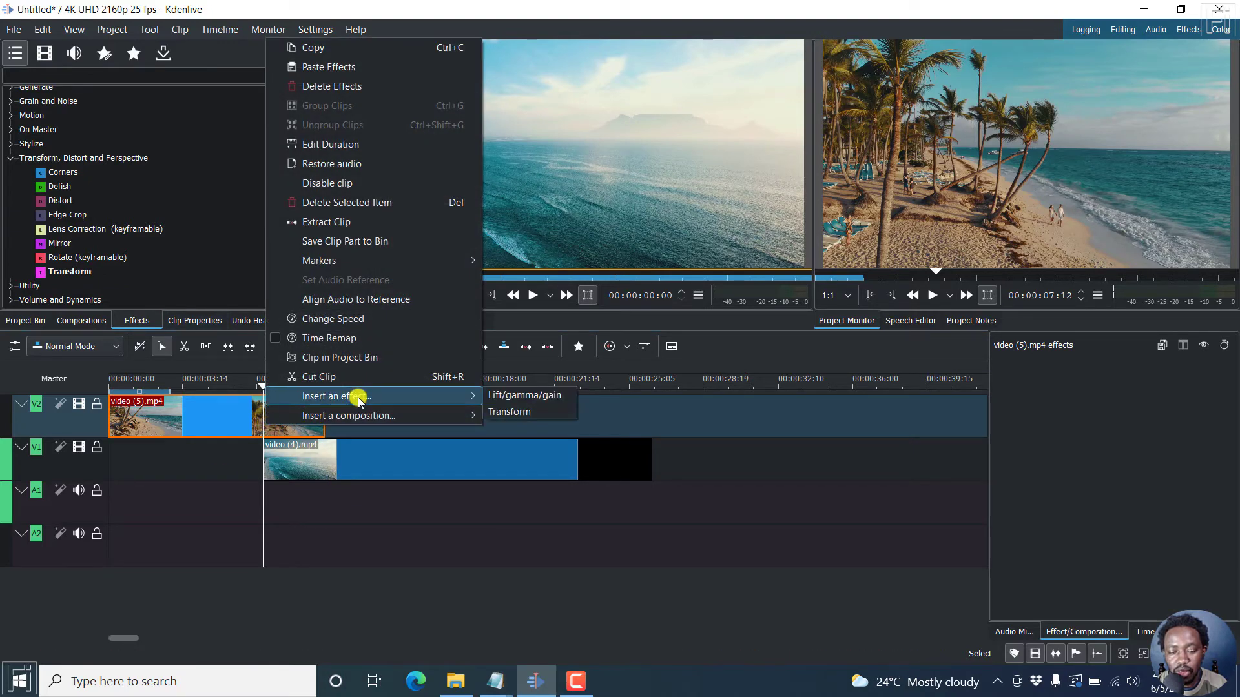
pyautogui.moveTo(523, 395)
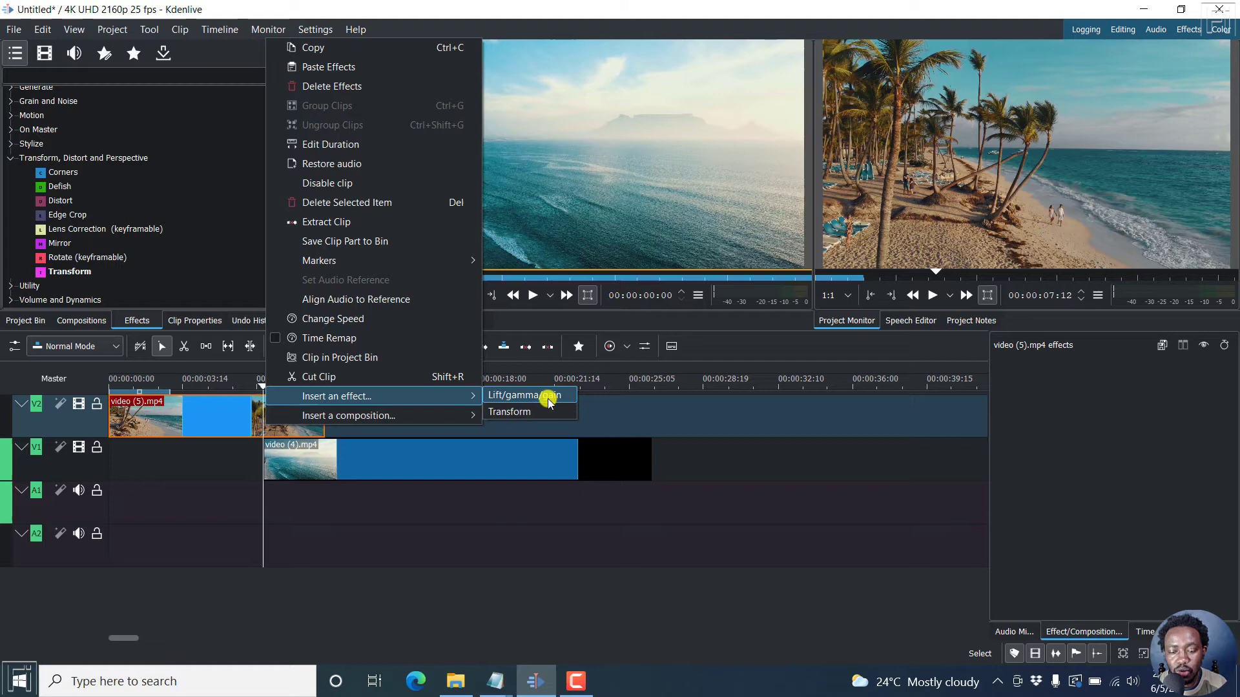
pyautogui.moveTo(510, 410)
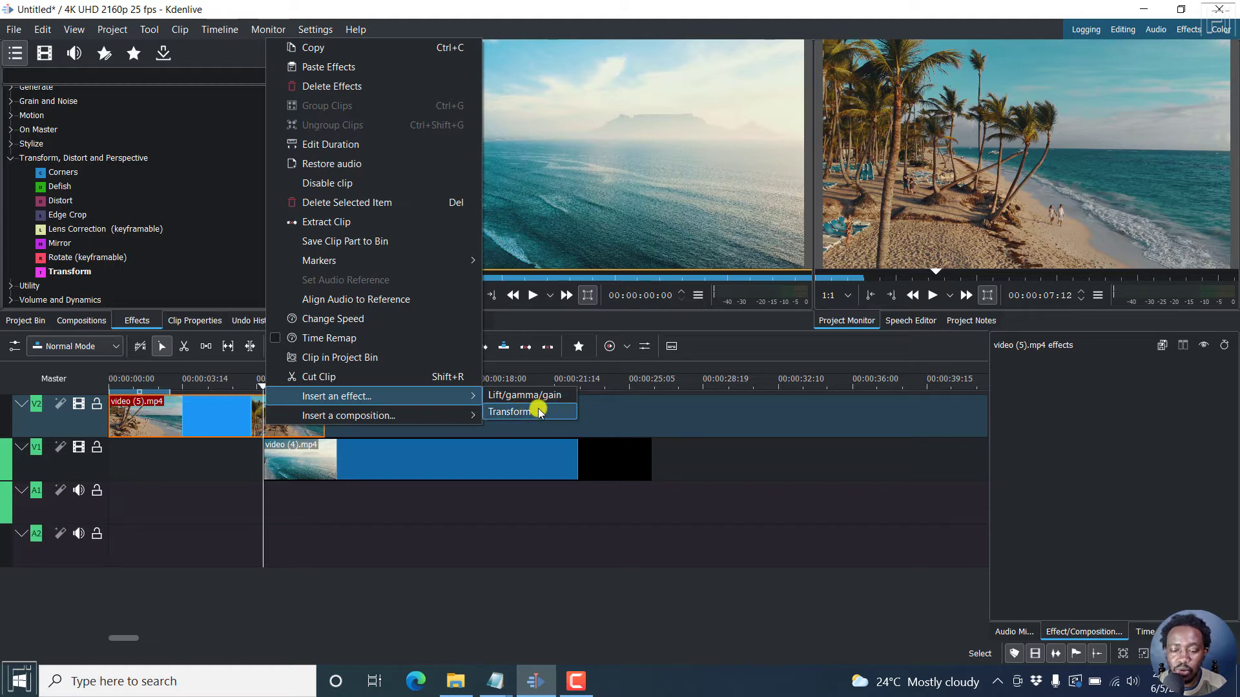
pyautogui.click(511, 411)
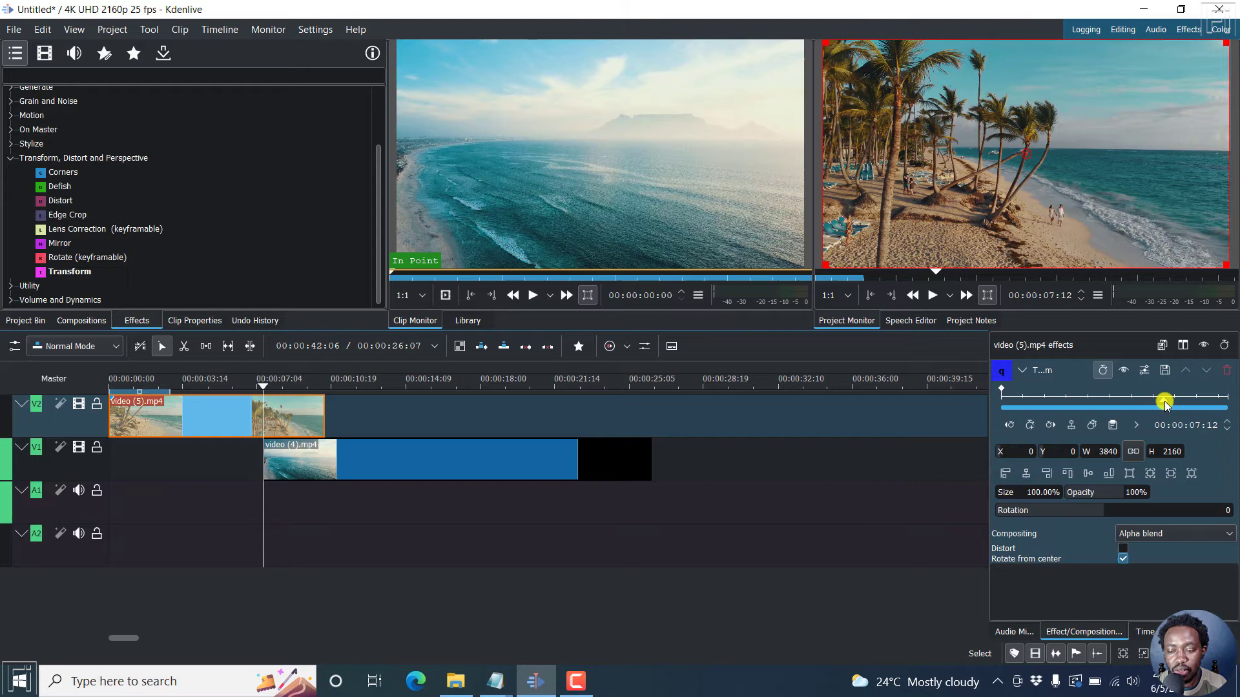
# - Add Transform keyframes on the upper clip at 00:07:12 and at the clip's end
pyautogui.click(264, 389)
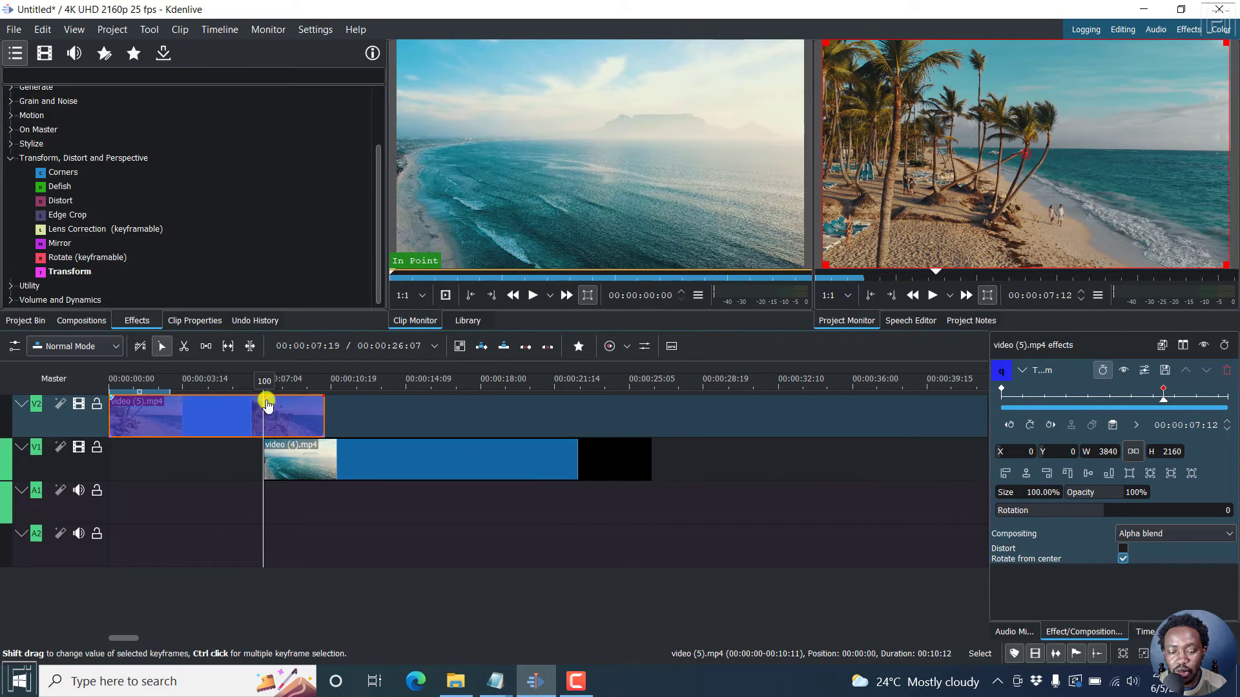
pyautogui.click(566, 541)
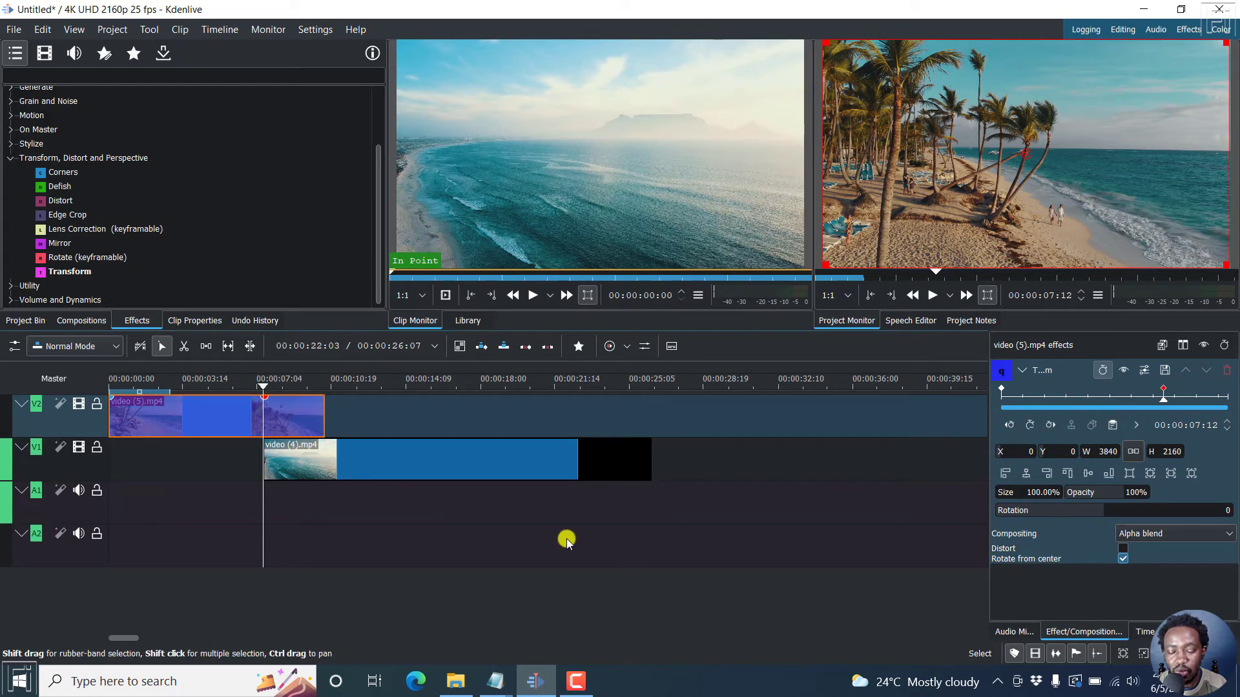
pyautogui.click(262, 387)
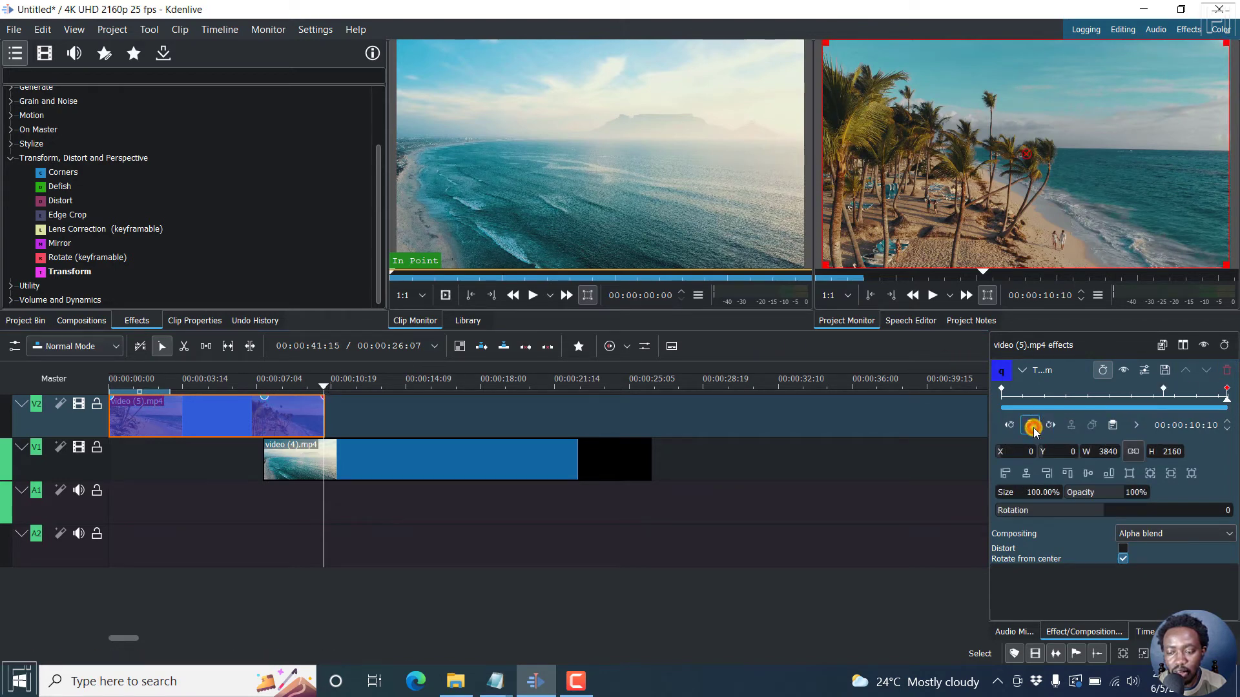
pyautogui.moveTo(1033, 425)
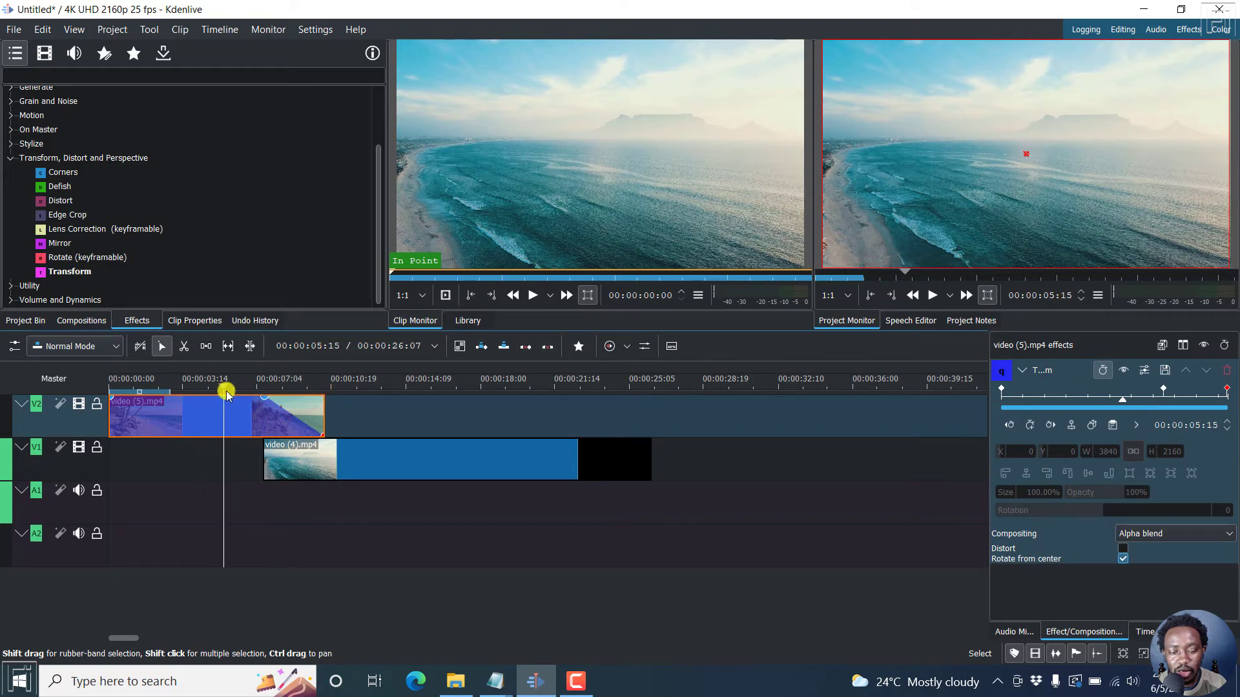
pyautogui.click(931, 294)
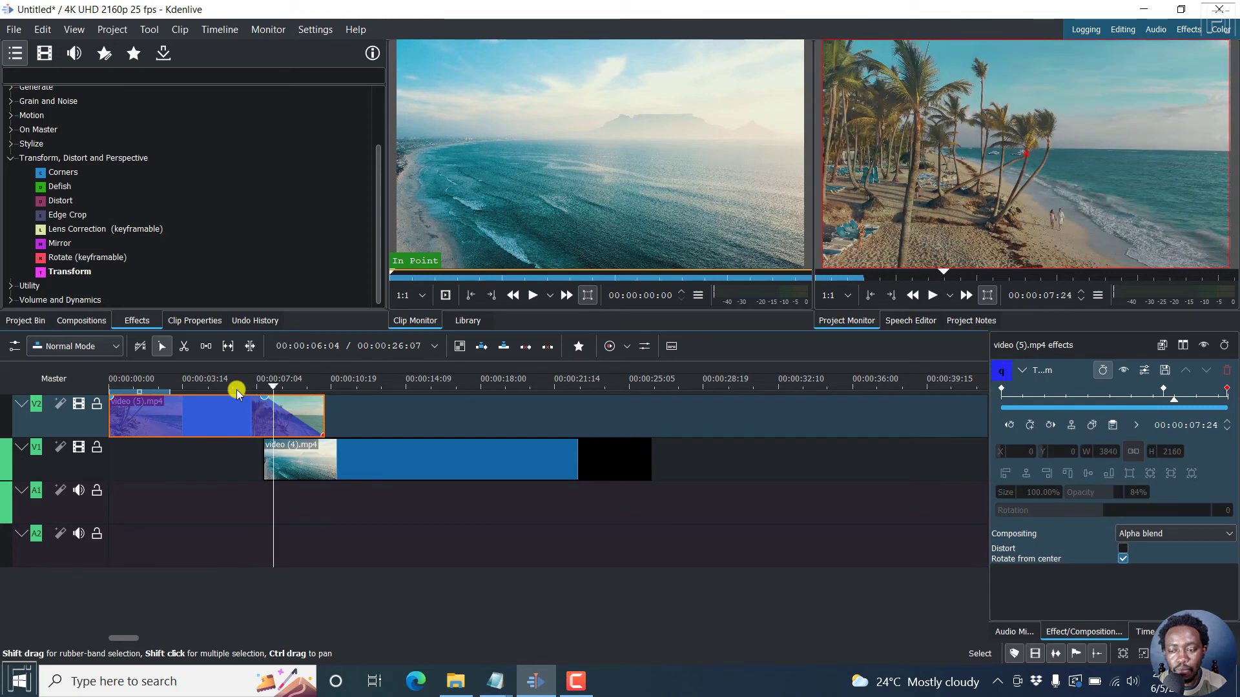
pyautogui.click(931, 294)
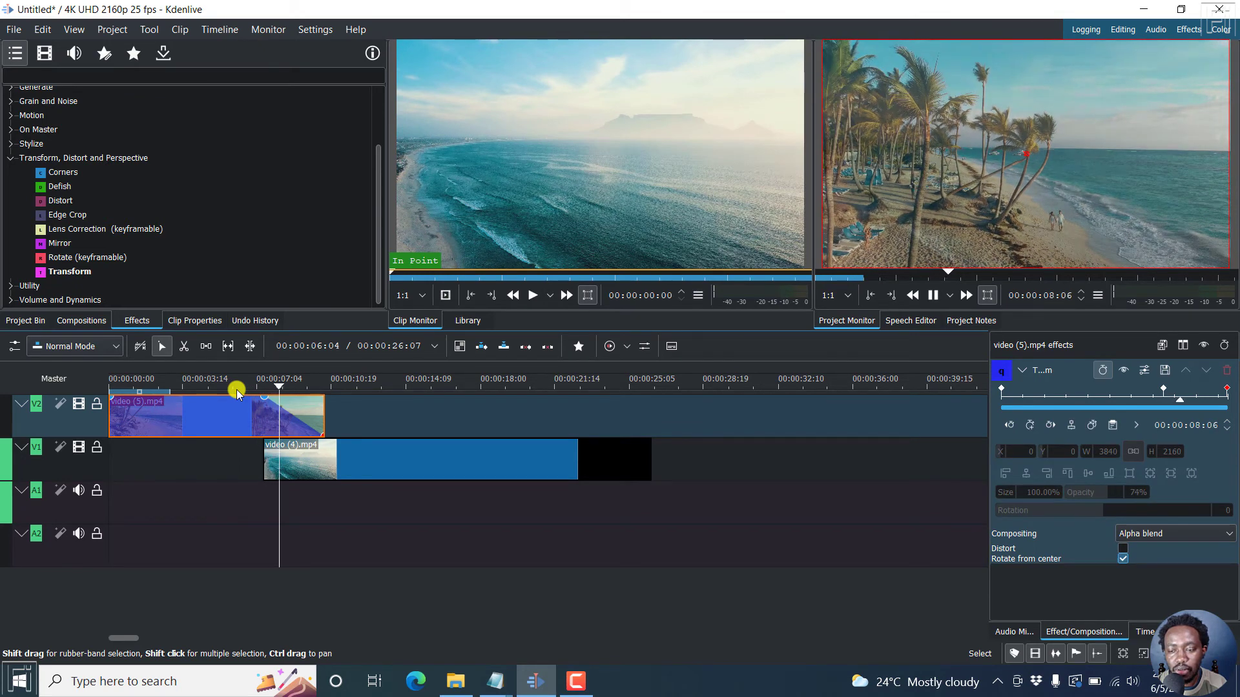